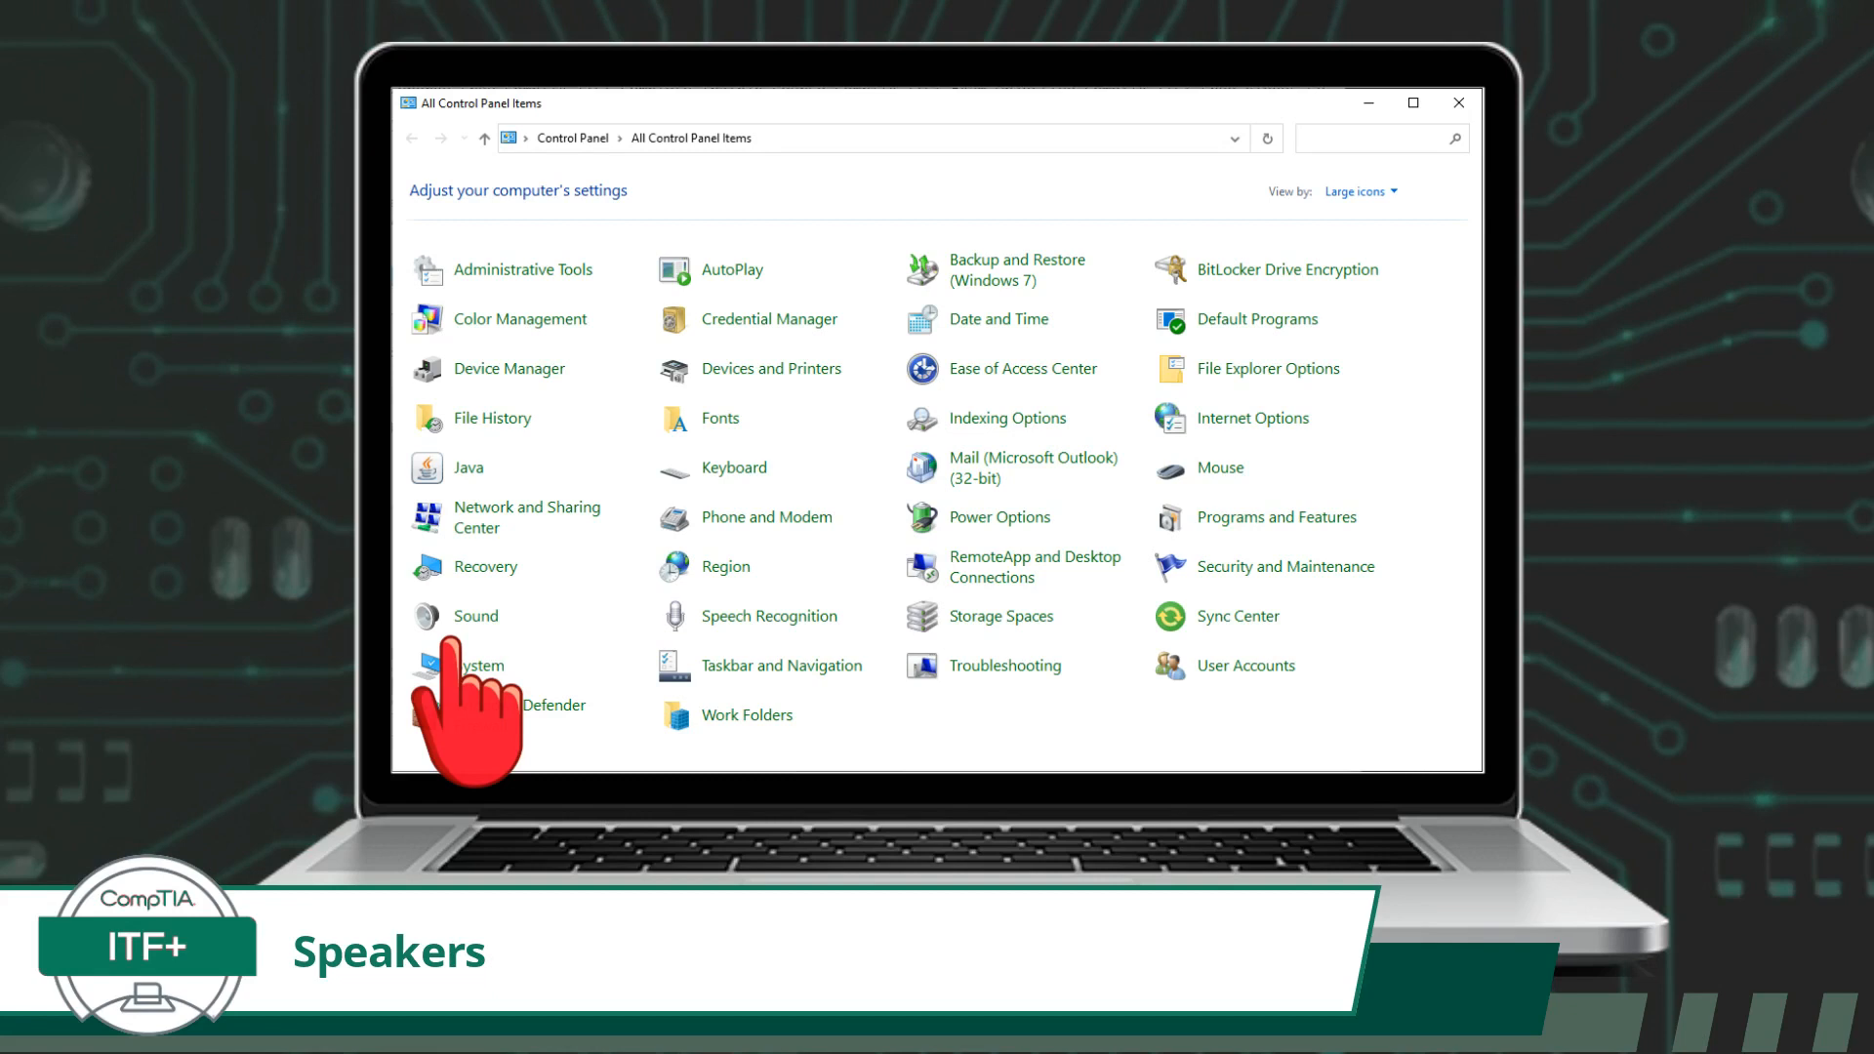
# Step: Open the Sound settings from Control Panel, showing the Playback devices list
pyautogui.click(475, 615)
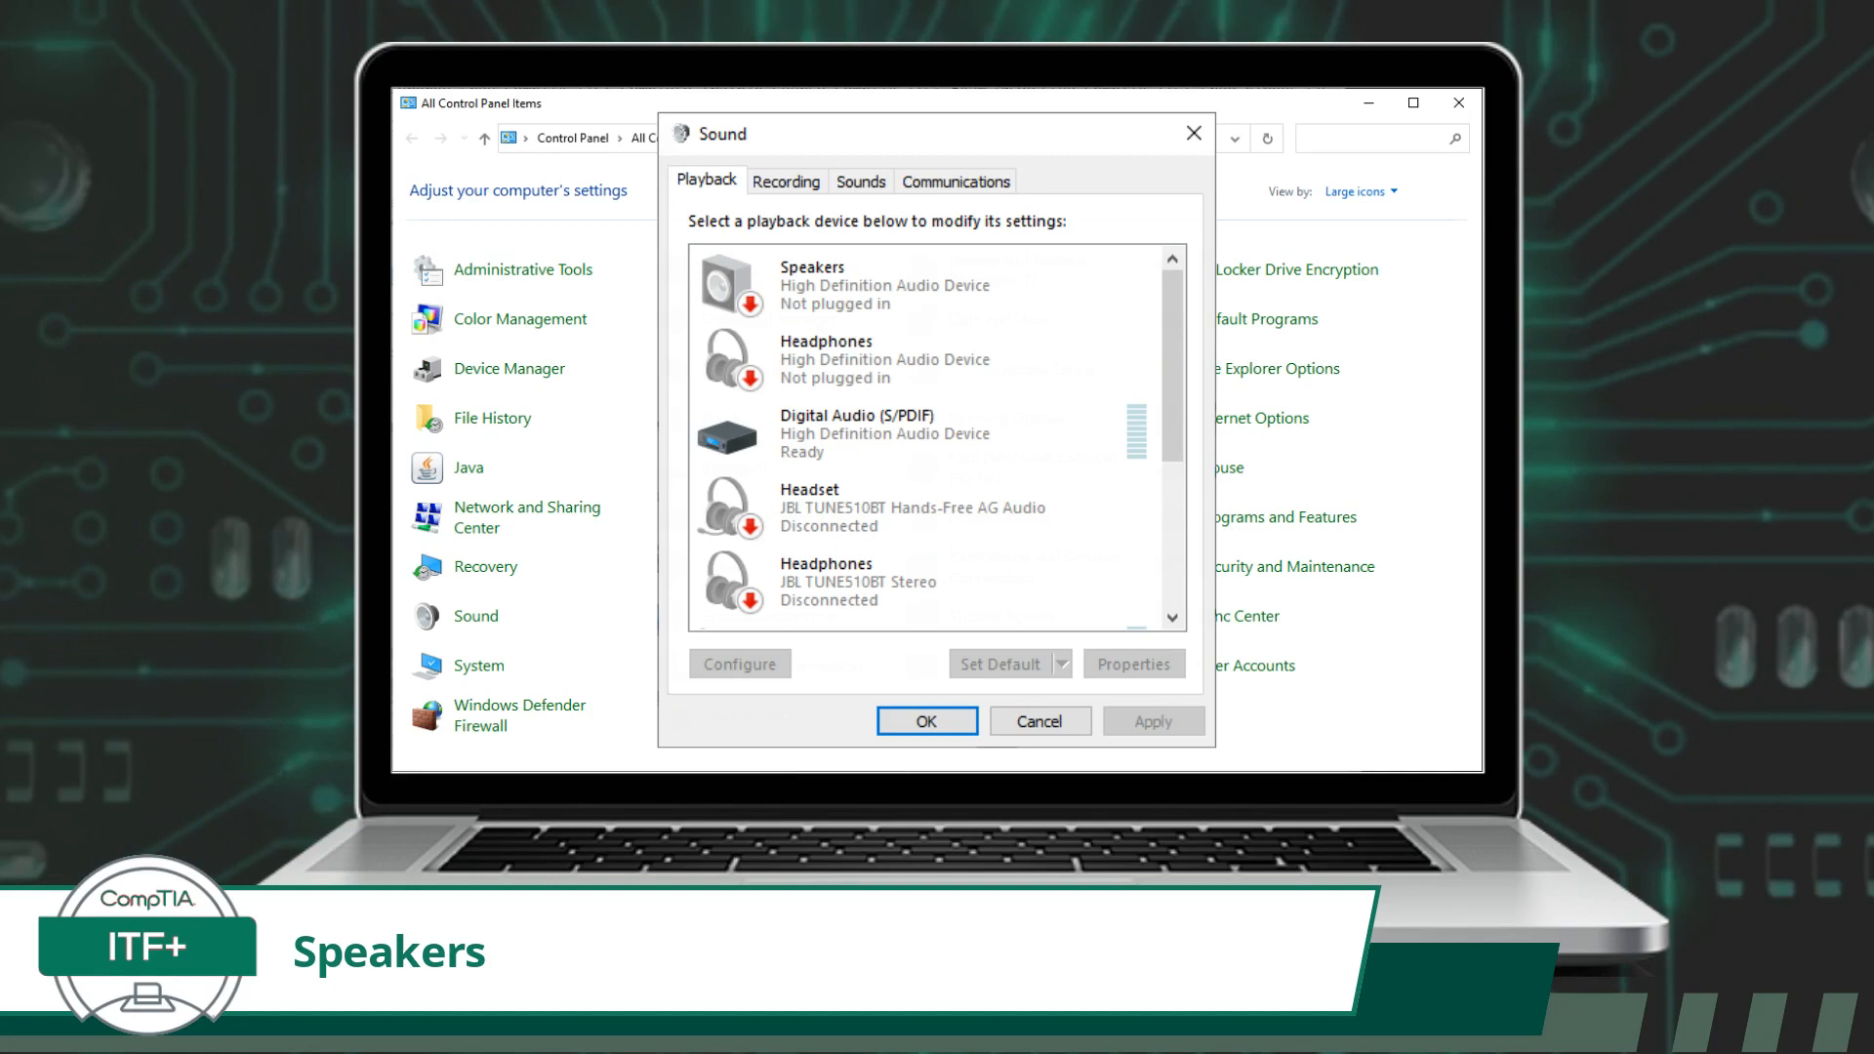
# Step: Switch the Sound window to the Recording devices list of microphones, line in and headset
pyautogui.click(785, 180)
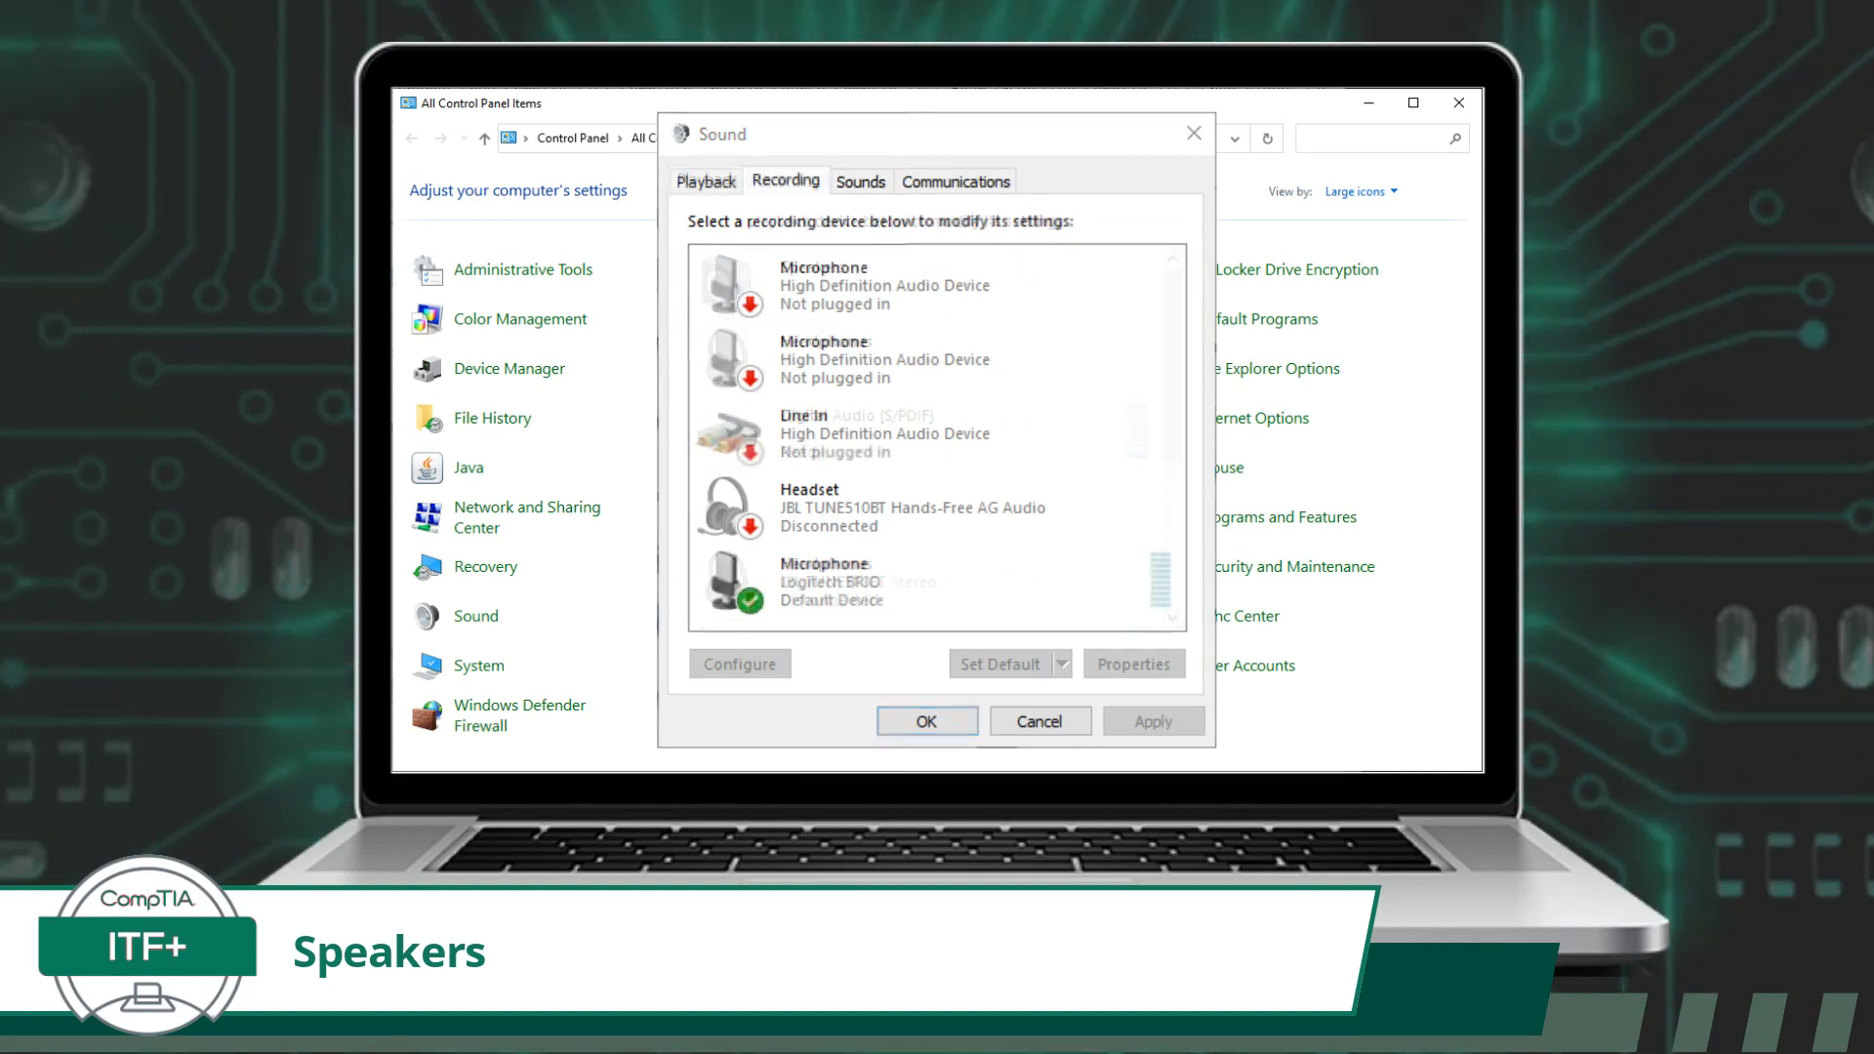